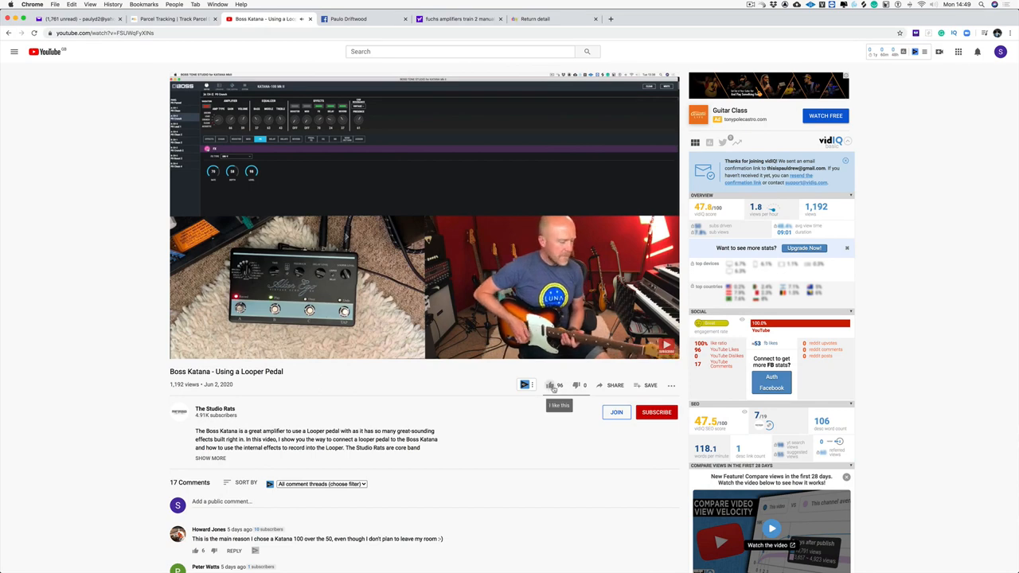
Like the Boss Katana looper video and subscribe to its channel
left_click(549, 386)
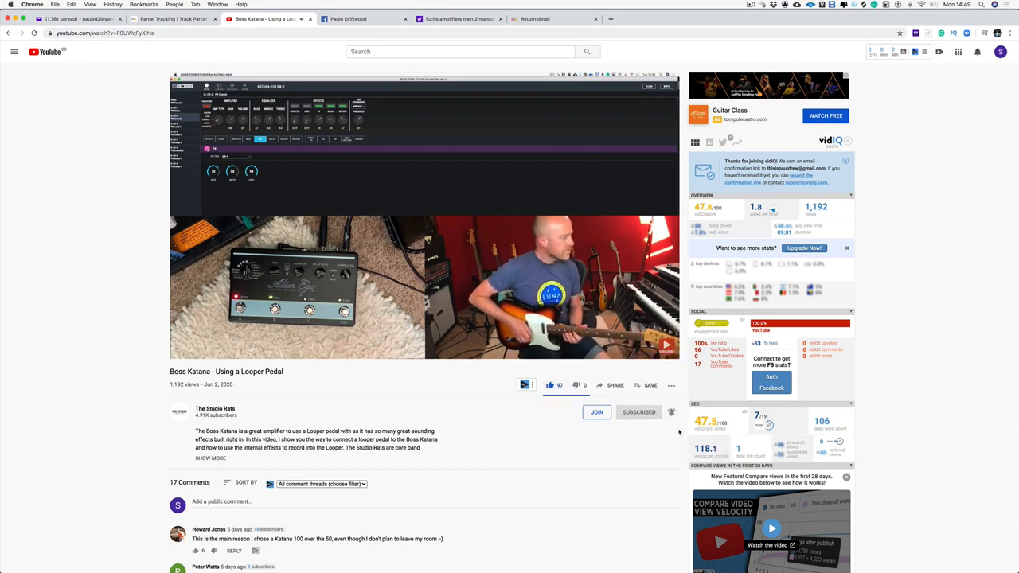
left_click(205, 459)
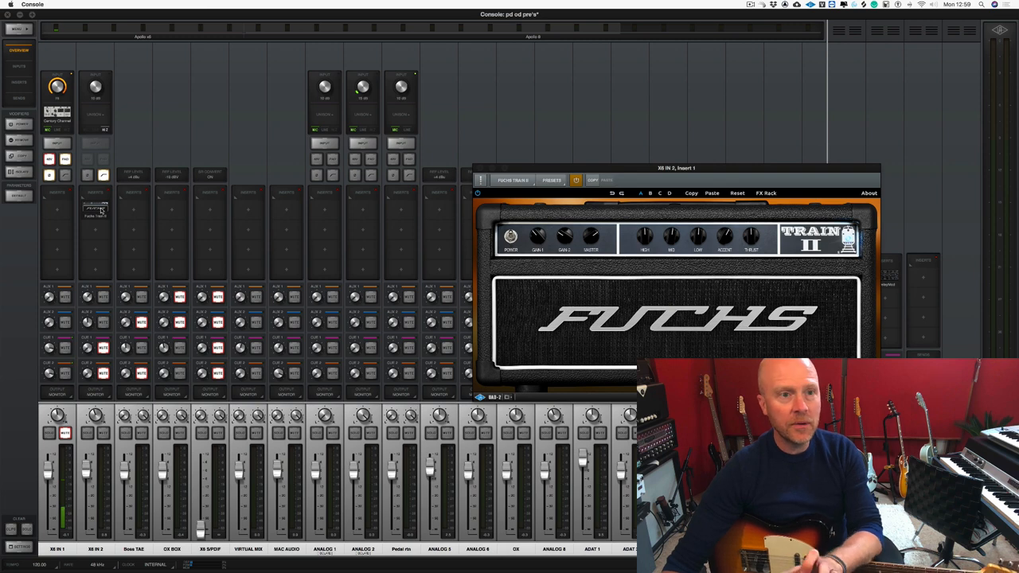
Browse the Preamp & Channel Strip plugin list for the input 2 Unison slot
left_click(99, 115)
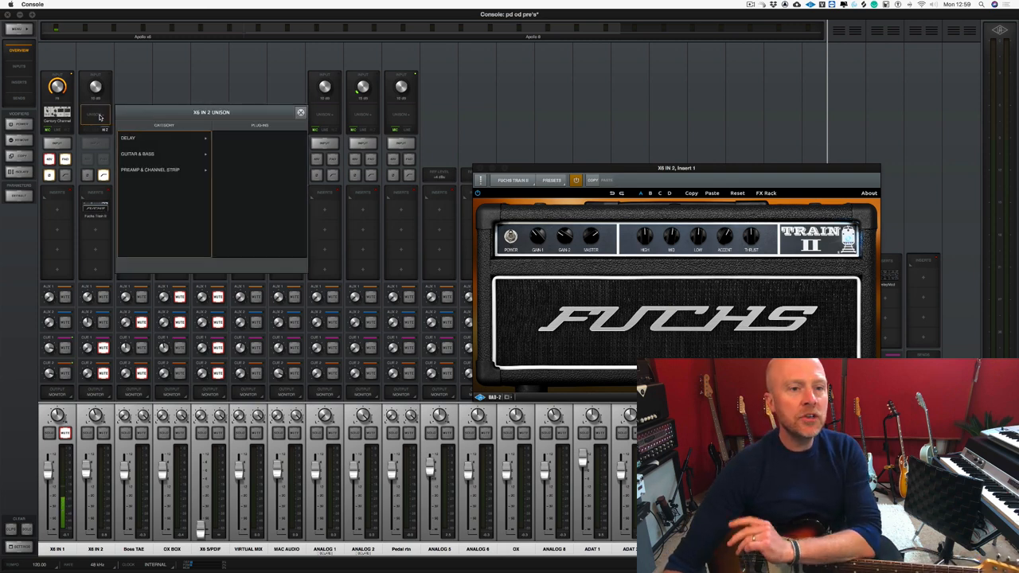
left_click(160, 169)
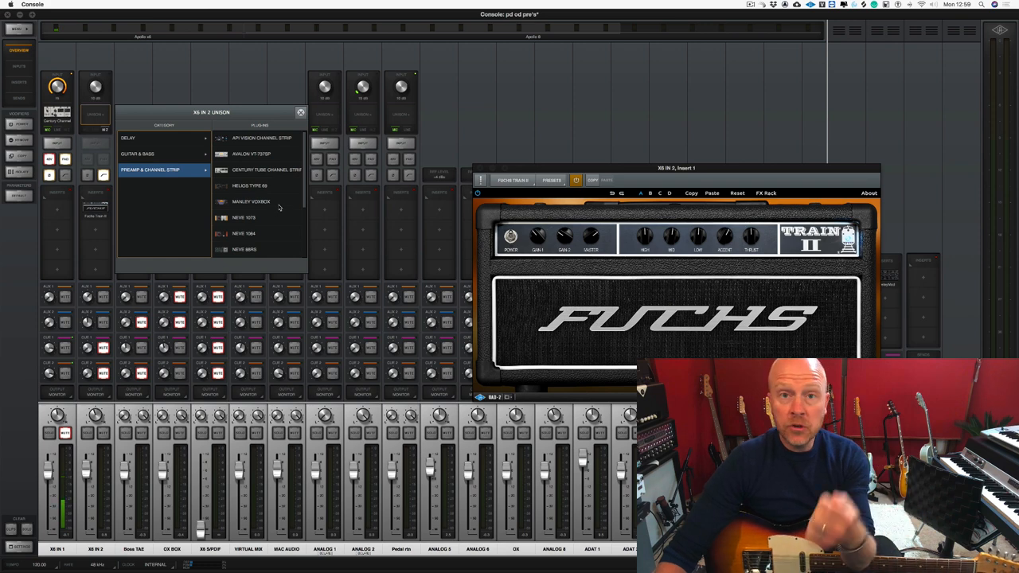
scroll("down", 3)
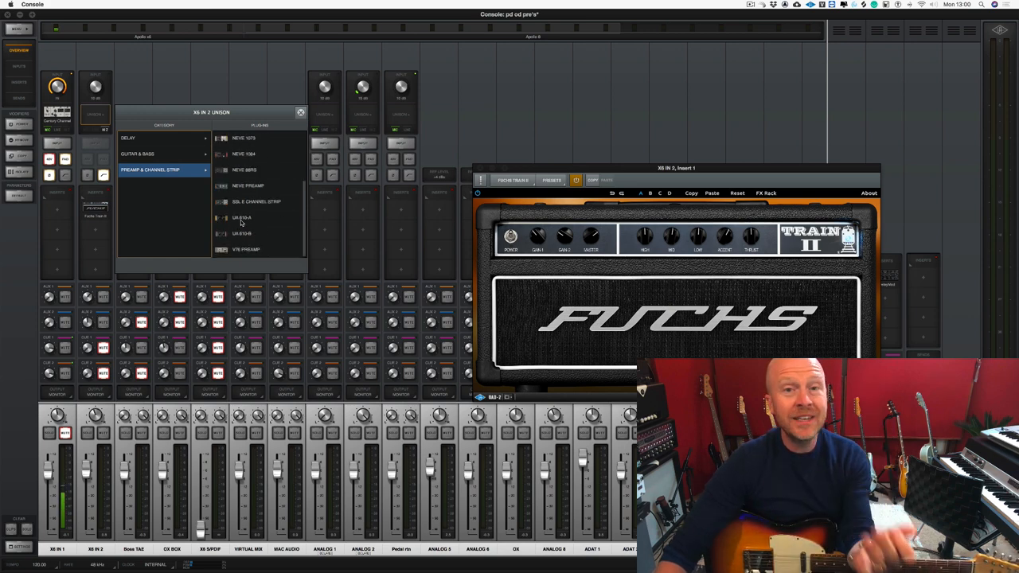
Load the UA 610-A preamp into the input 2 Unison slot ahead of the Fuchs amp
left_click(242, 218)
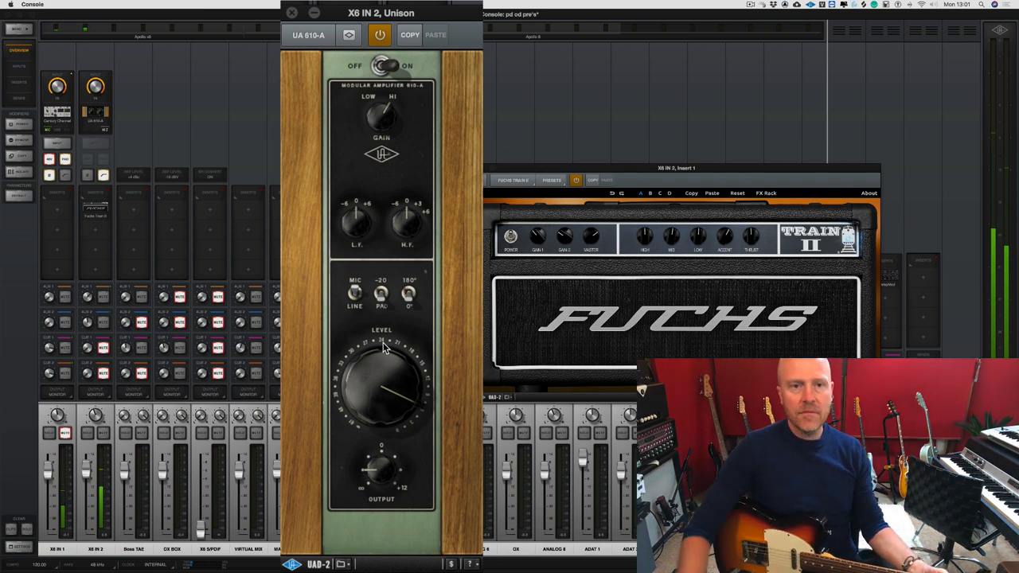
left_click(378, 35)
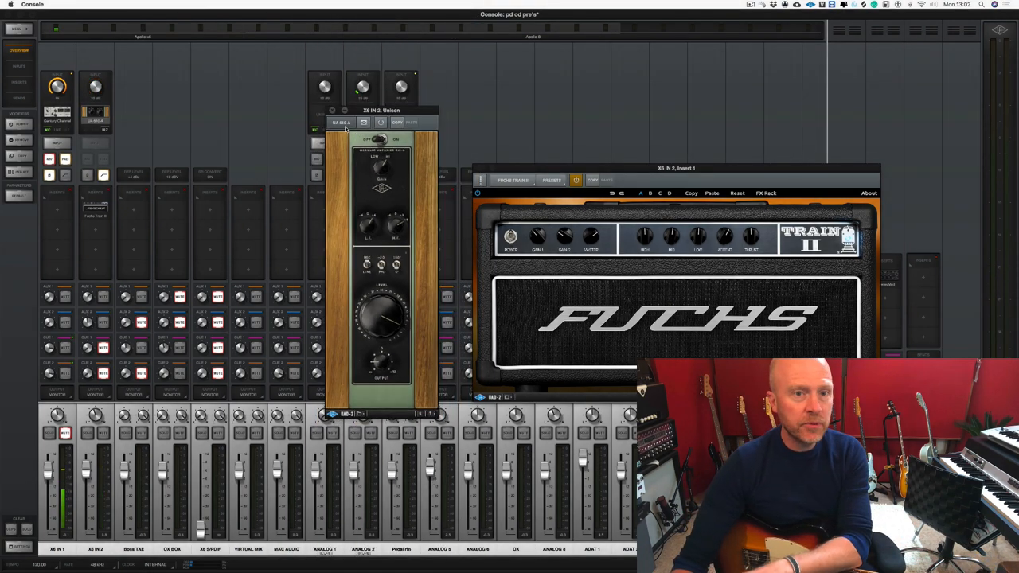
Swap the Unison preamp from the UA 610-A to the Neve 1073
left_click(341, 121)
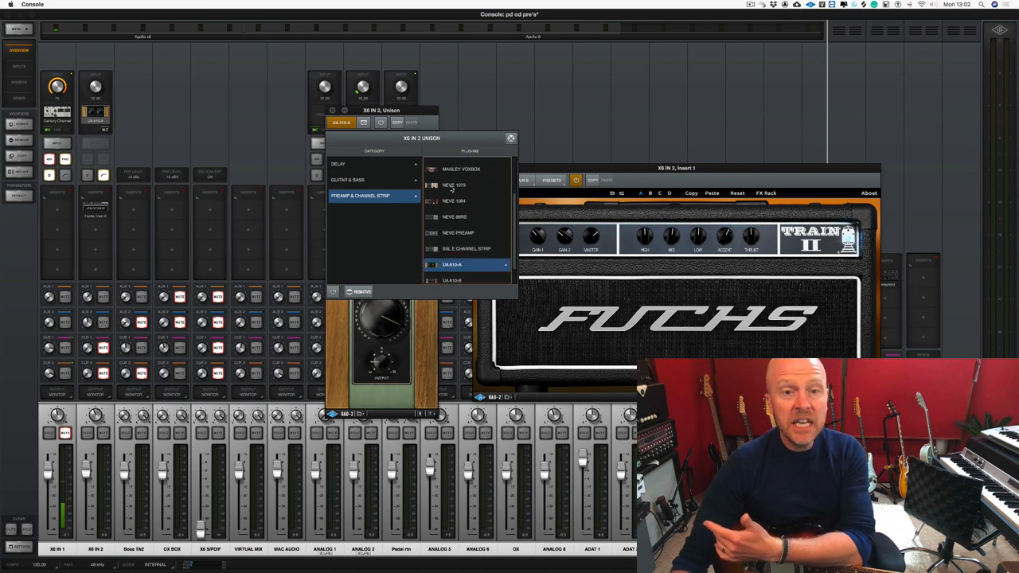
left_click(460, 185)
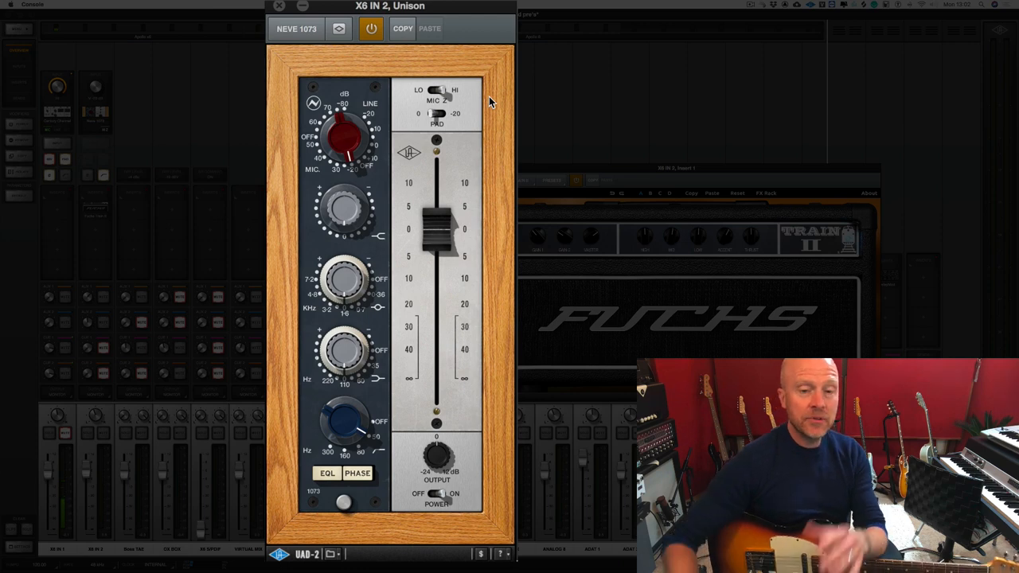
mouse_move(490, 455)
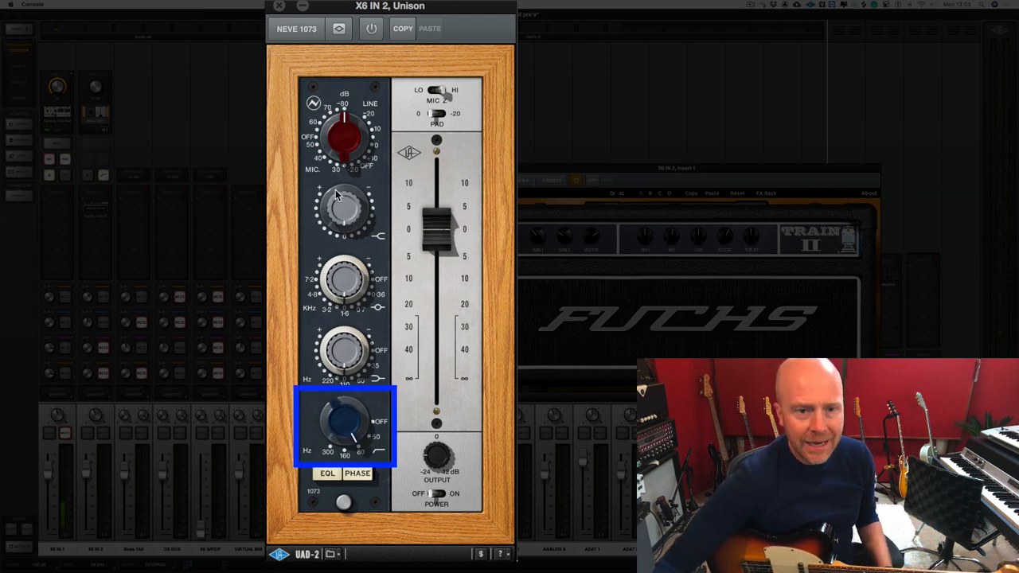
left_click(368, 28)
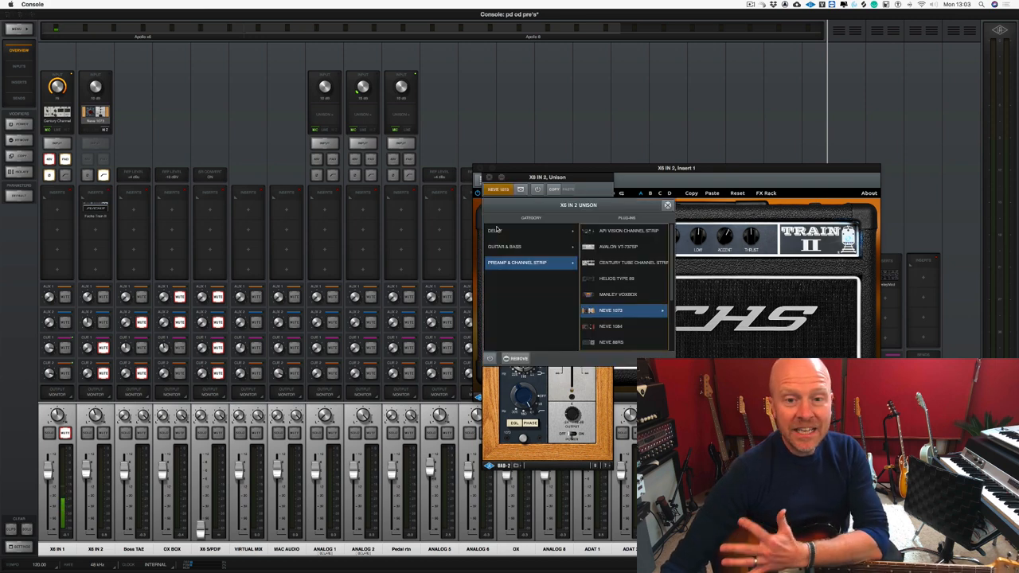
Swap the Unison preamp to the Neve 1084 and adjust its gain
left_click(612, 327)
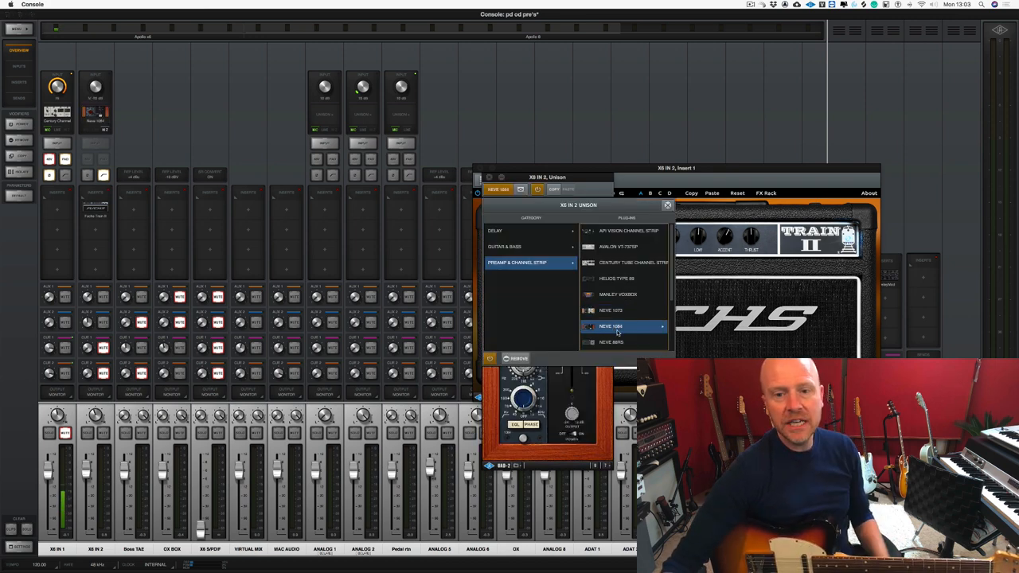
left_click(612, 324)
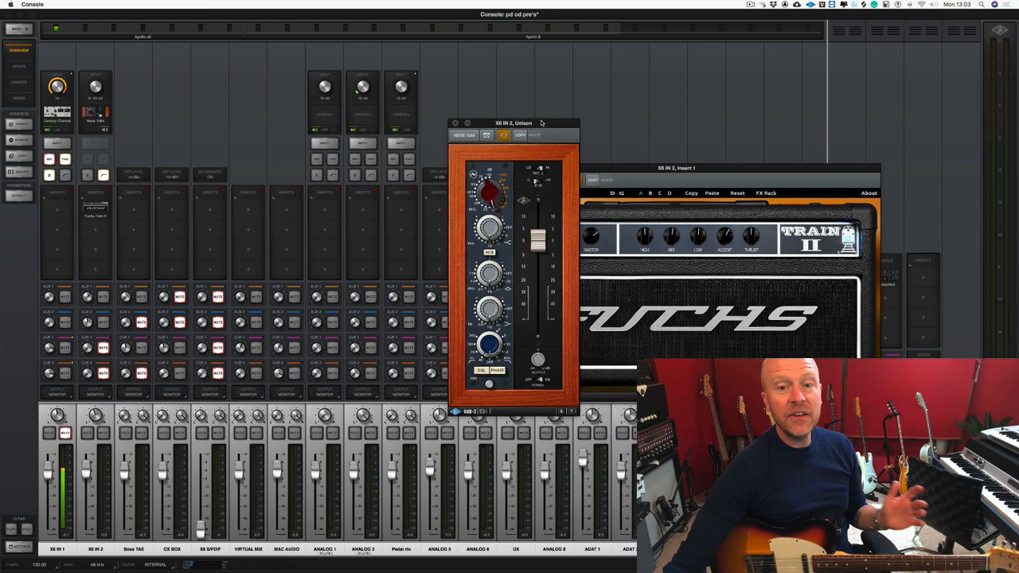
left_click_drag(512, 123, 462, 112)
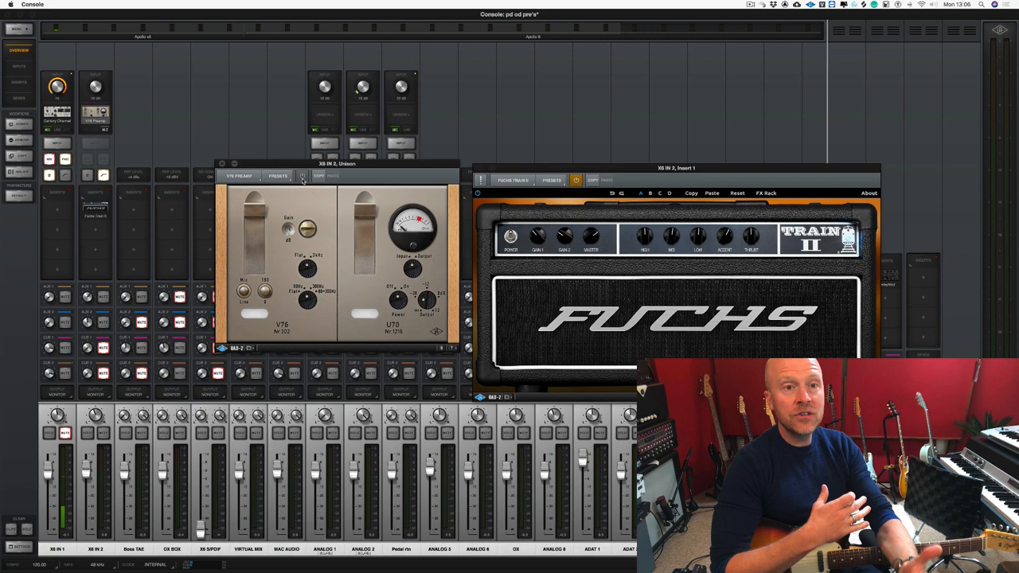
Swap the Unison preamp to the Manley Voxbox feeding the Fuchs Train II
left_click(238, 175)
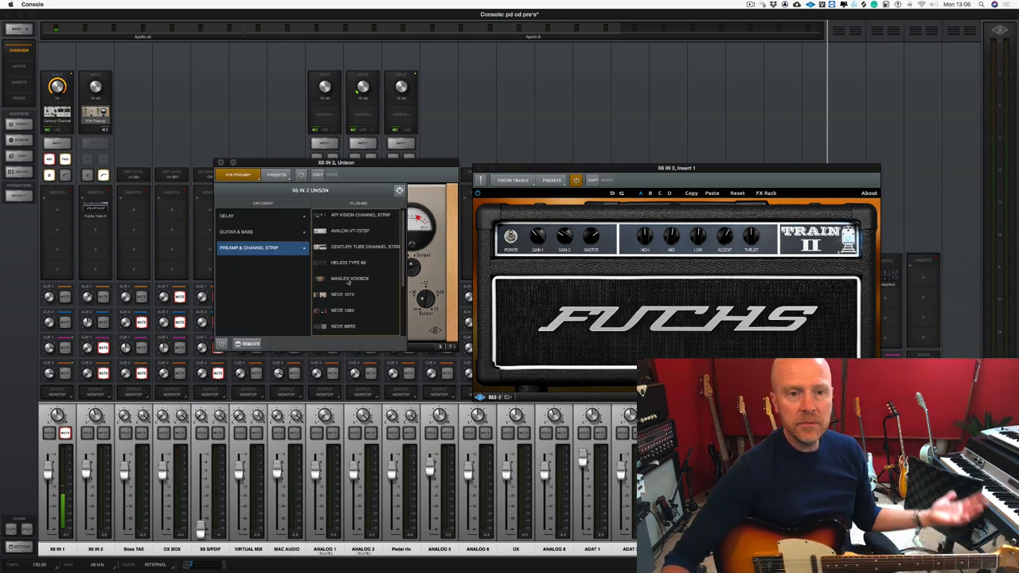
left_click(350, 278)
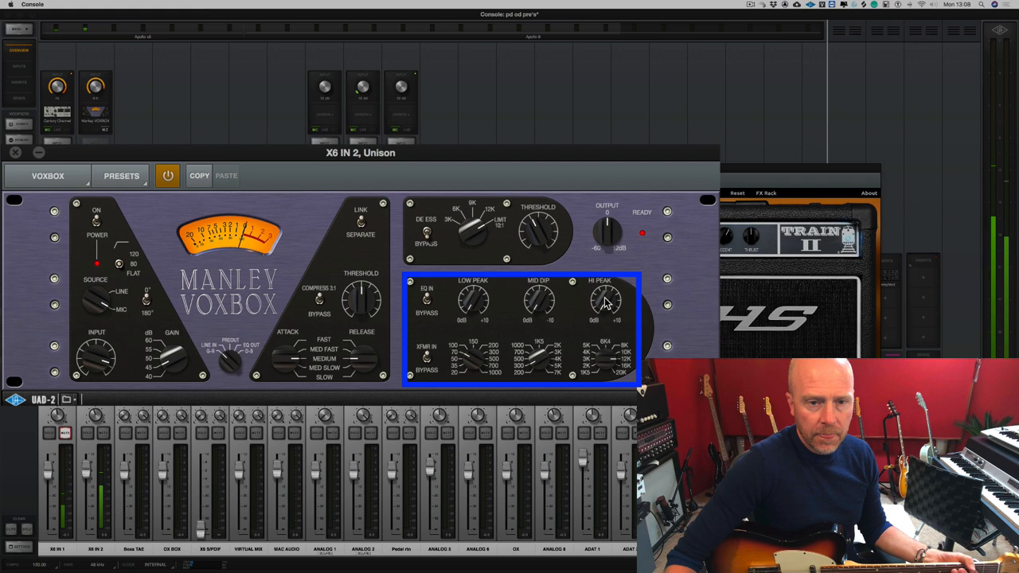
mouse_move(608, 401)
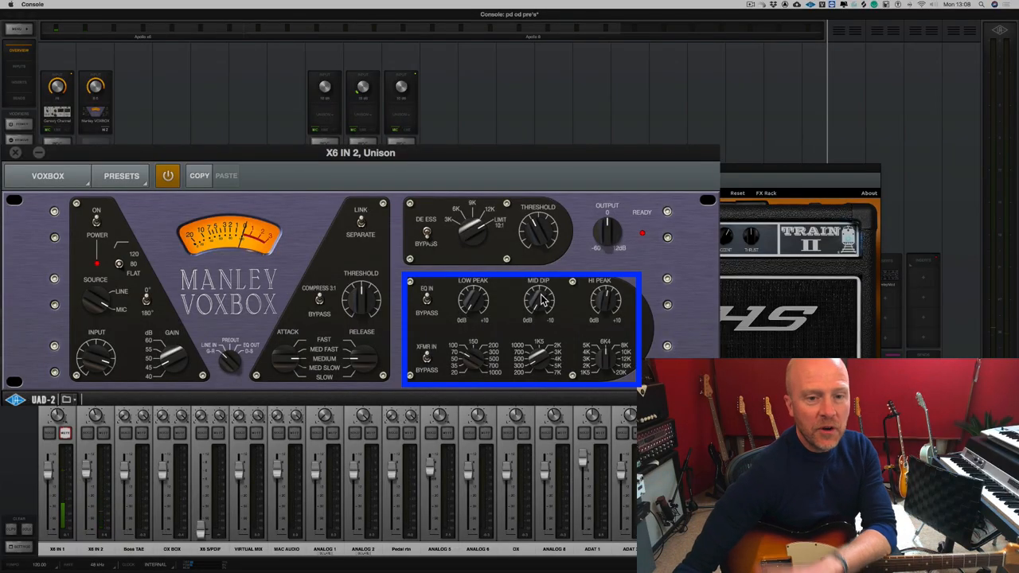
mouse_move(537, 308)
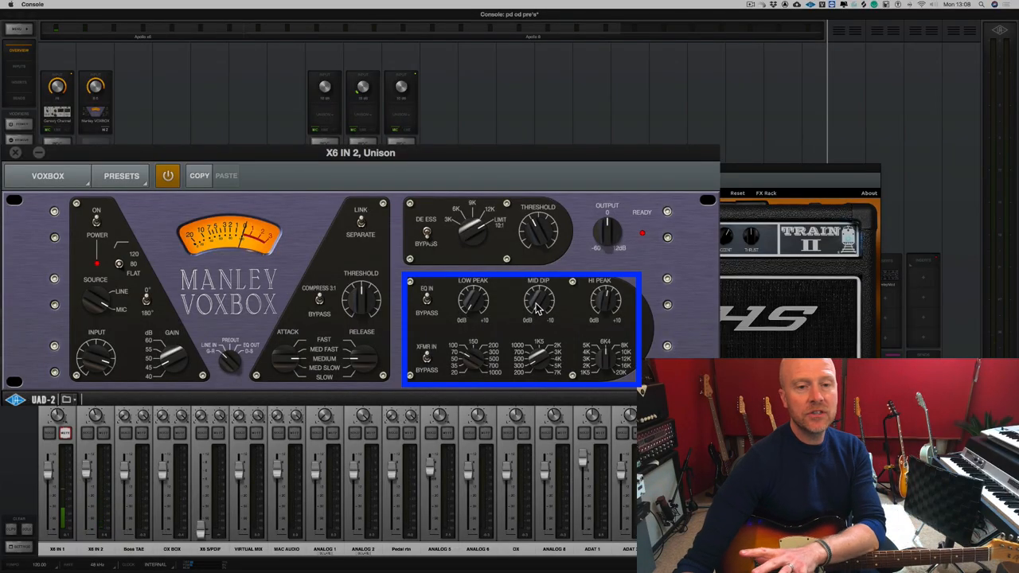